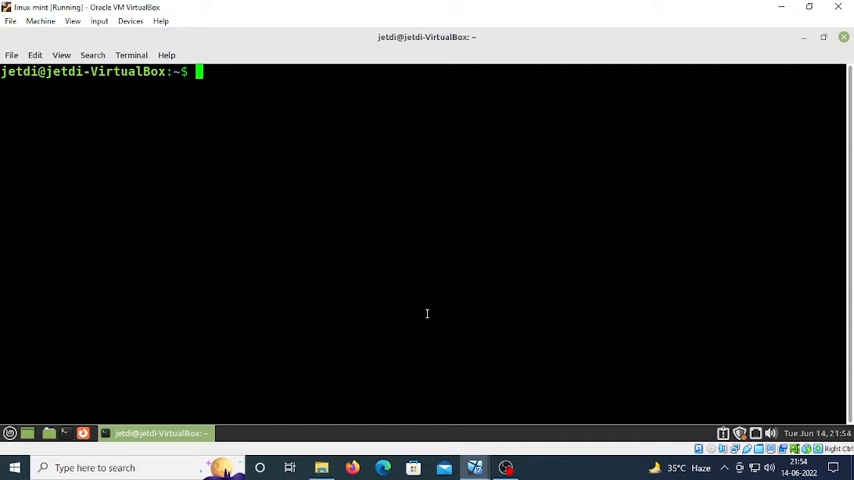
- Run sudo apt install samba; apt reports samba already at the newest version
text(sudo apt)
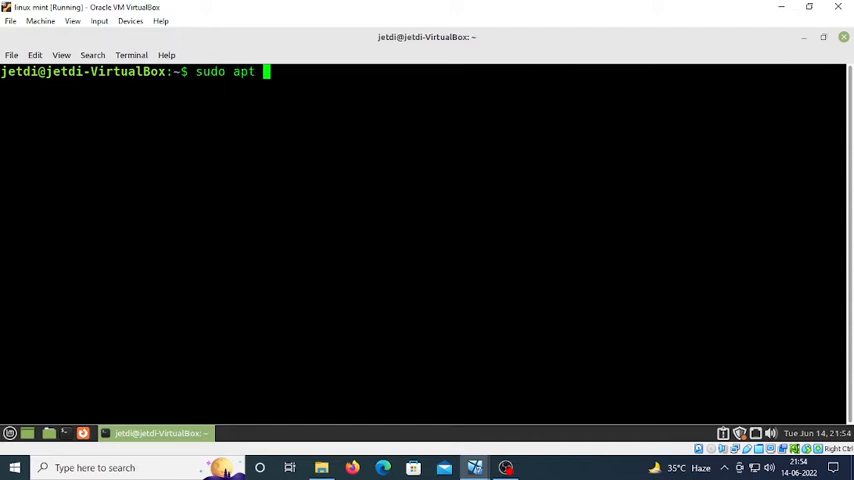
text(install samb)
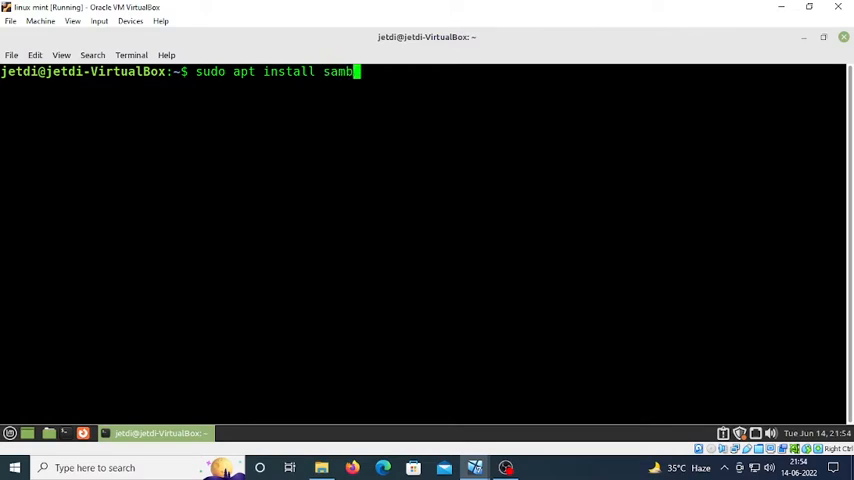
text(a)
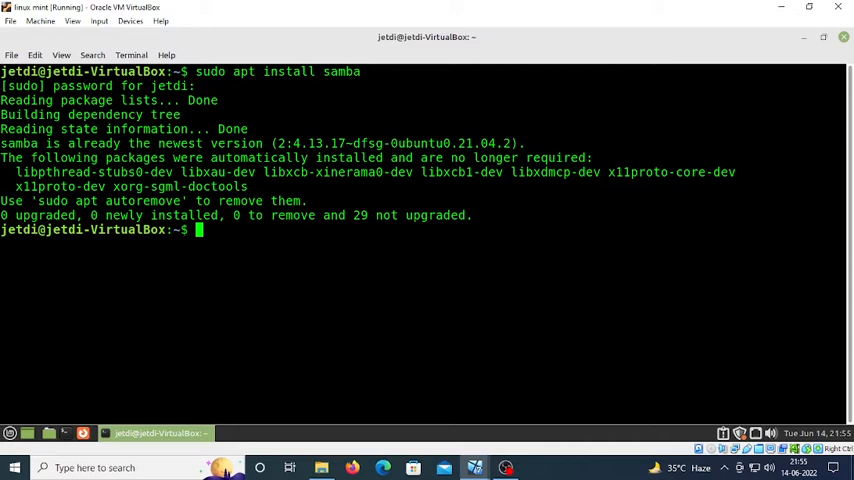
text(sudo)
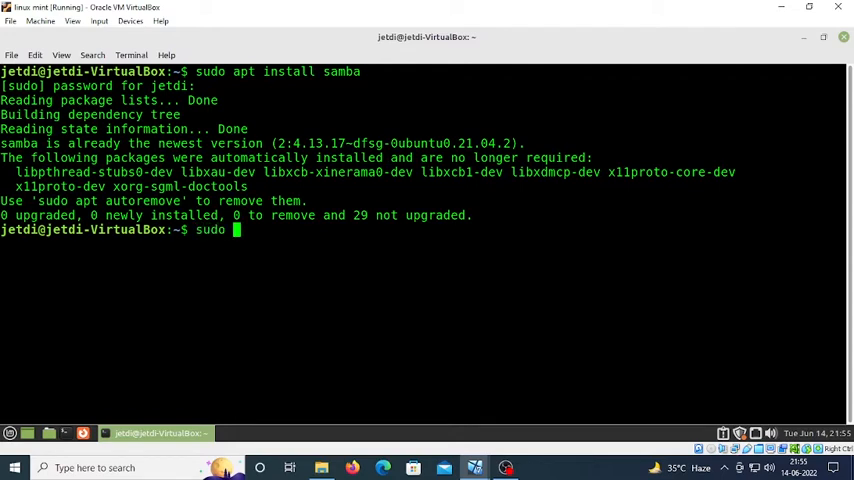
- Add system user k1 with sudo adduser k1, setting its password at the prompt
text(adduser)
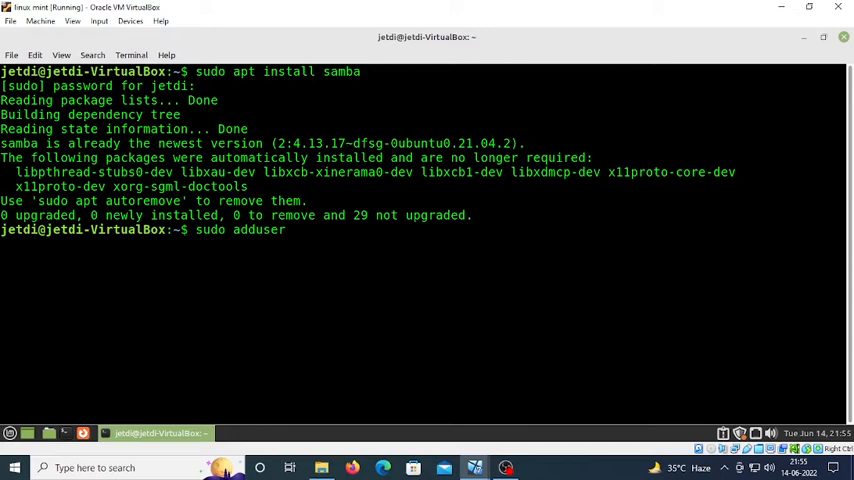
text(k1)
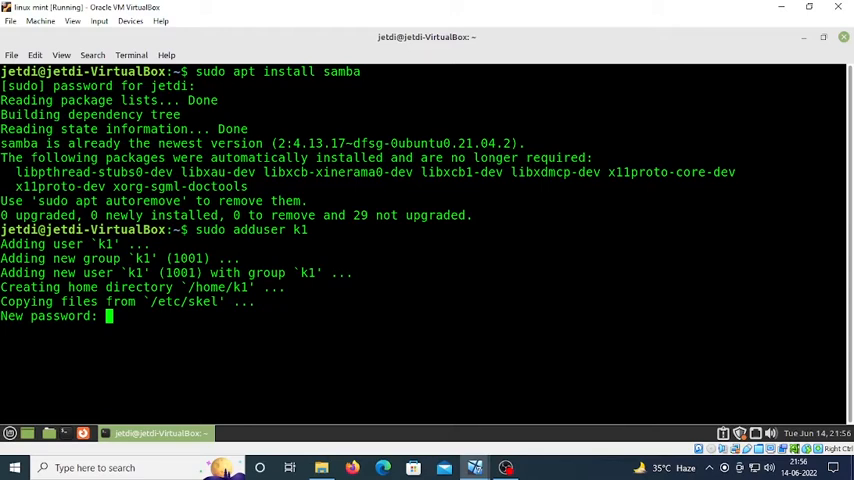
key(Return)
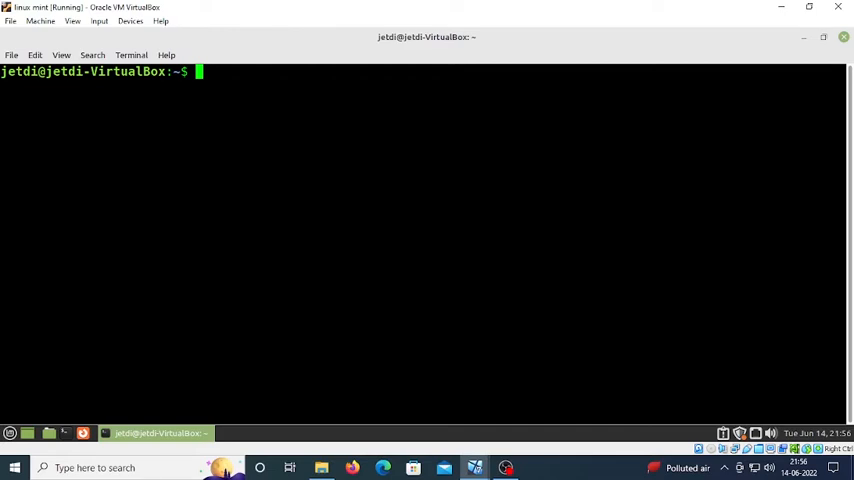
- Make a k1 folder on the Desktop and sudo chmod 777 it for full permissions
text(pwd)
text(cd)
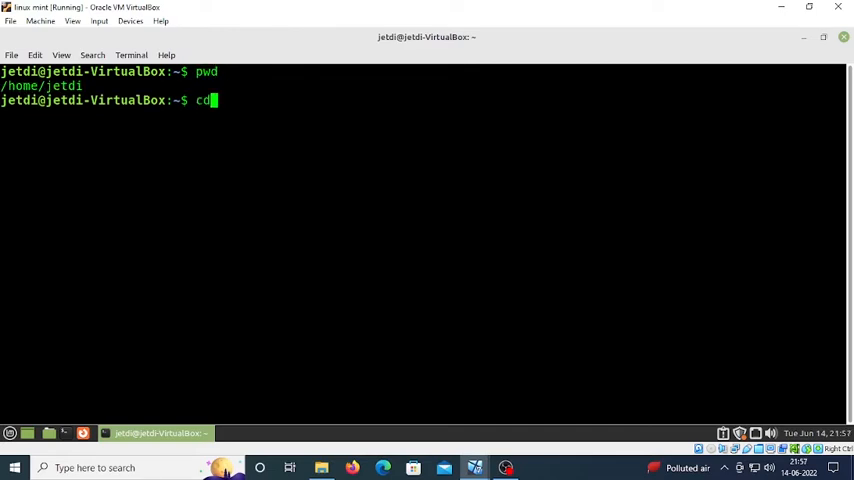
text(Desktop)
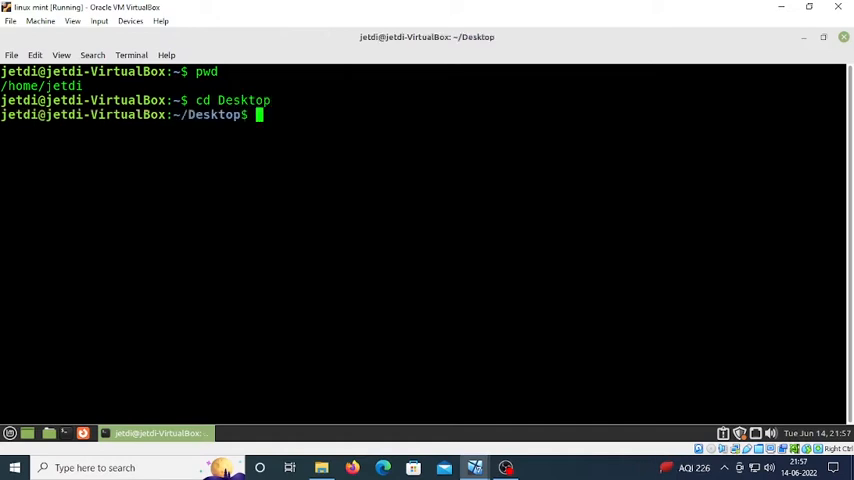
text(mkdir k1)
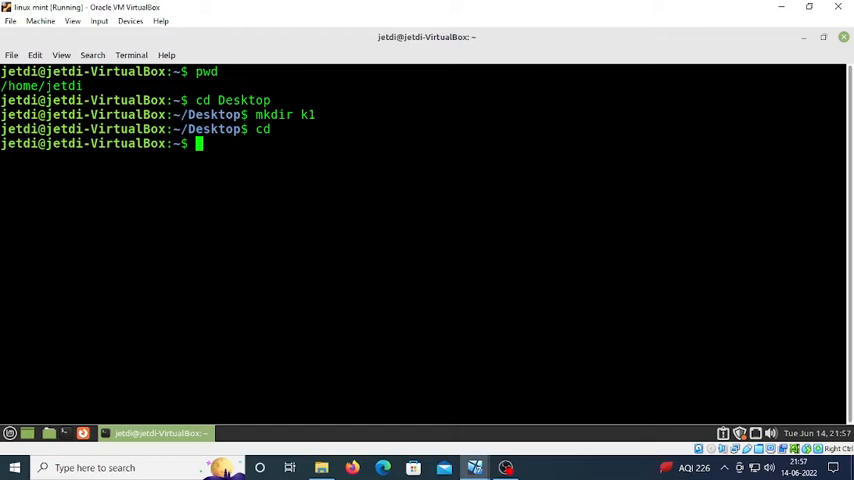
text(cd Desktop)
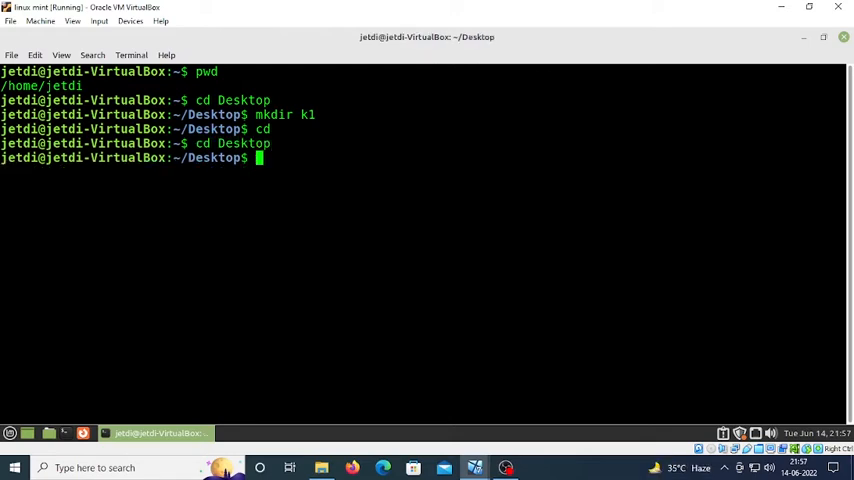
text(sudo chmod 7)
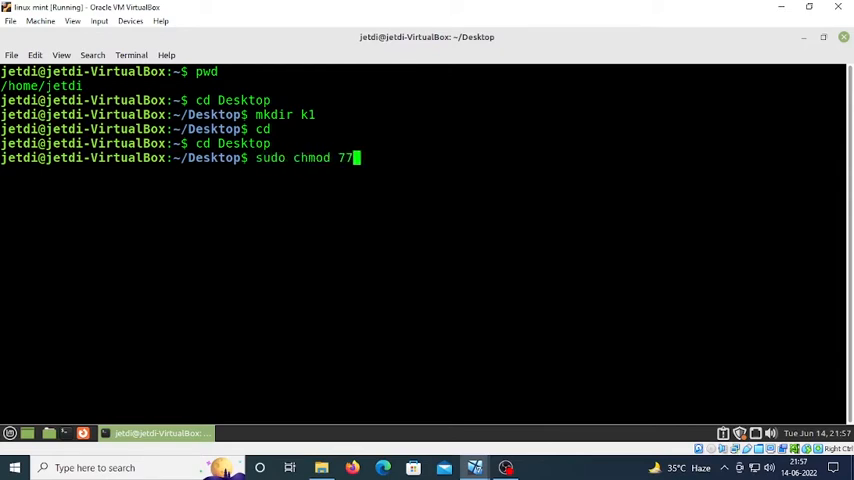
text(7)
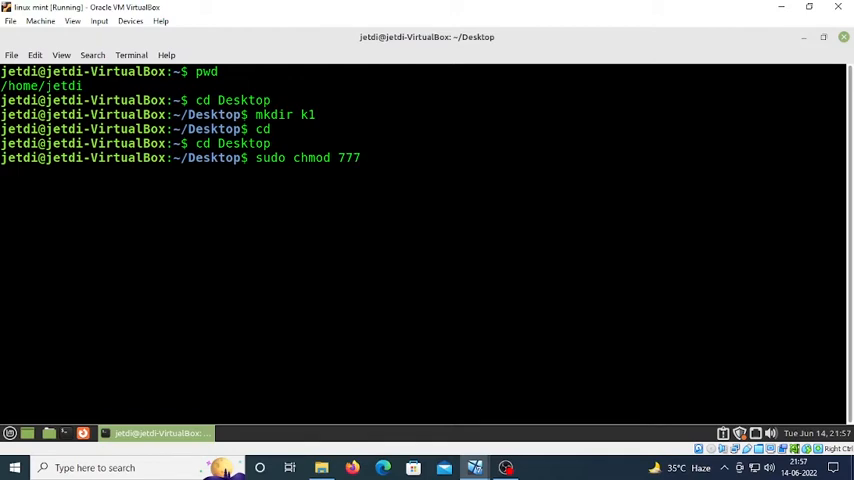
text(k1)
text(cd)
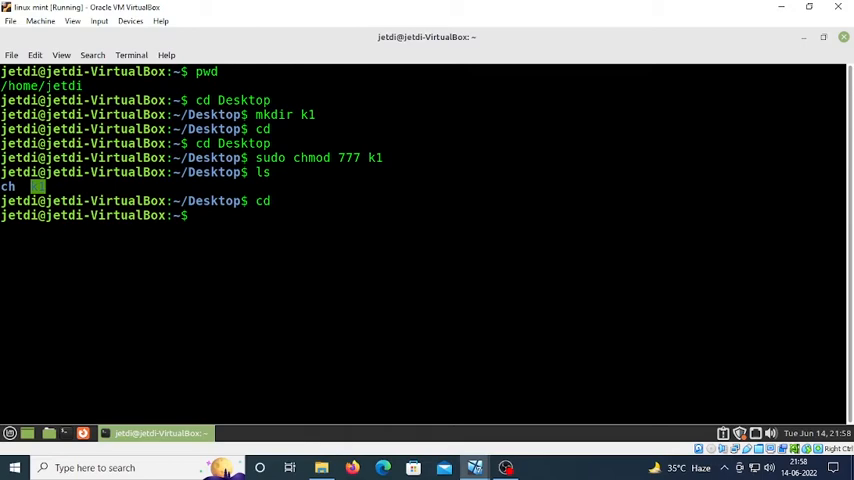
- Add k1 as a Samba user with sudo smbpasswd -a k1 and set its SMB password
text(sudo smb)
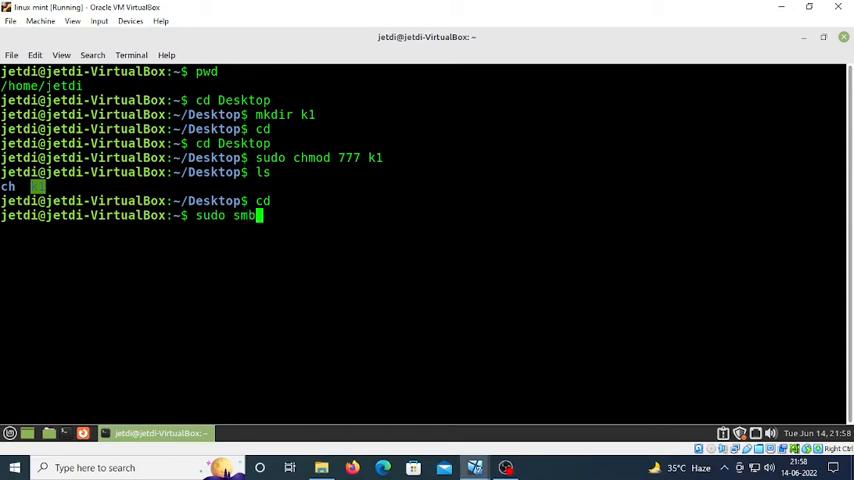
text(passwd)
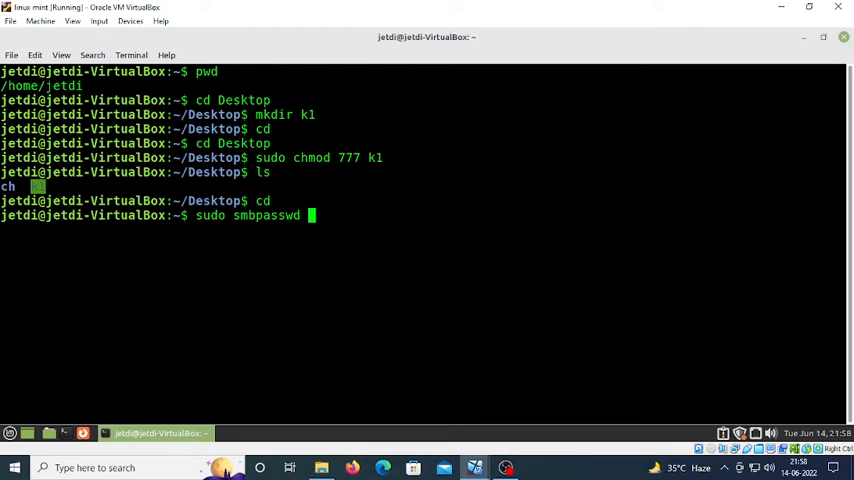
text(0a)
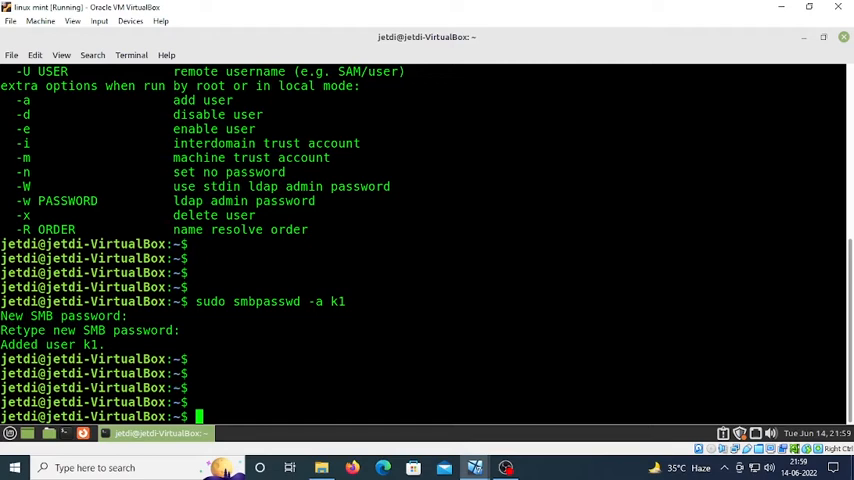
- Open /etc/samba/smb.conf in nano with sudo for editing
text(sudo)
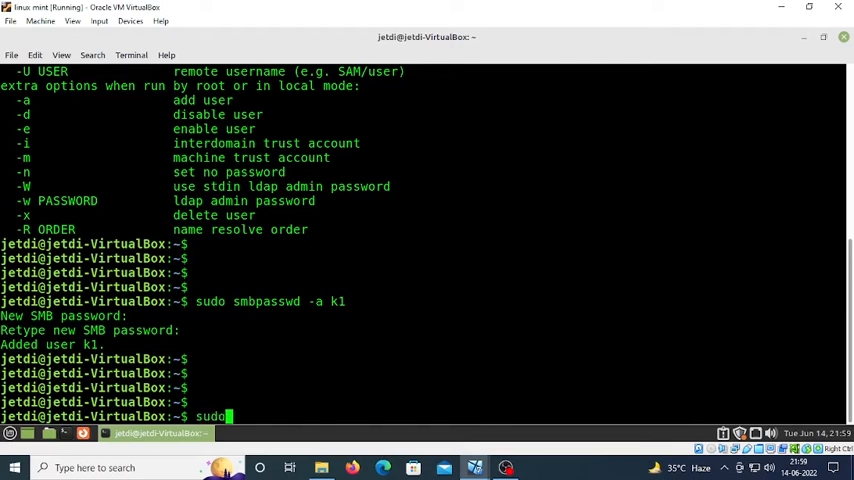
text(nano)
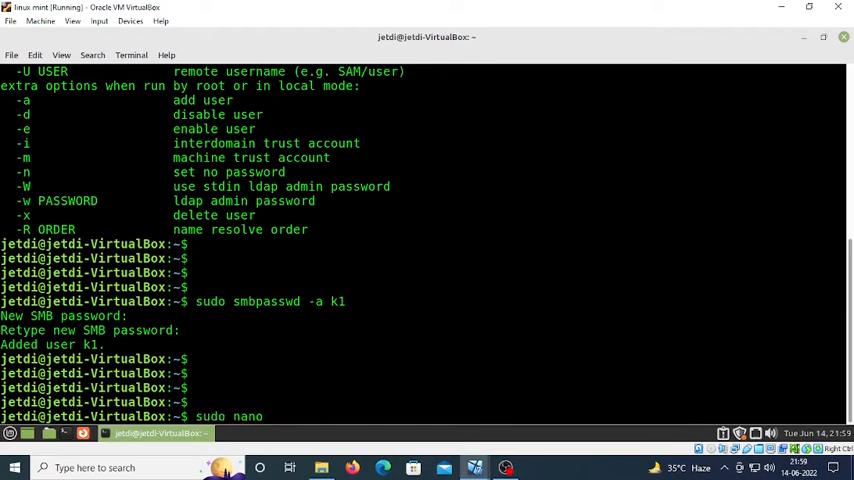
text(/etc)
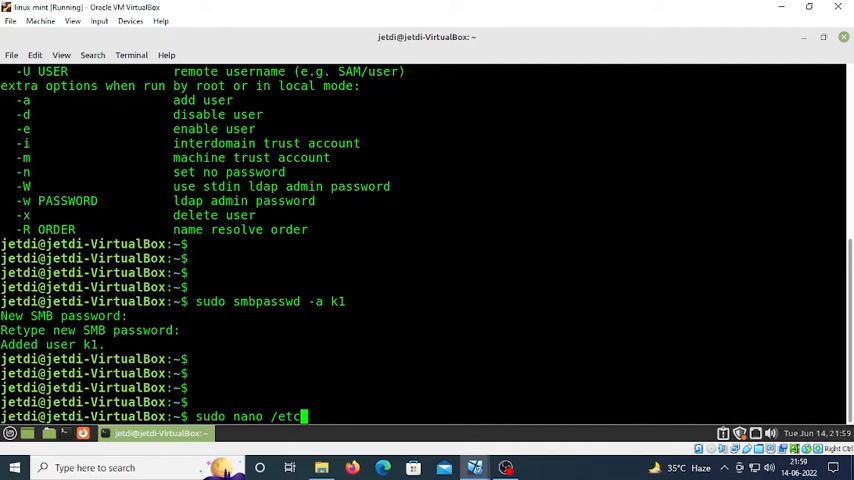
text(samba/)
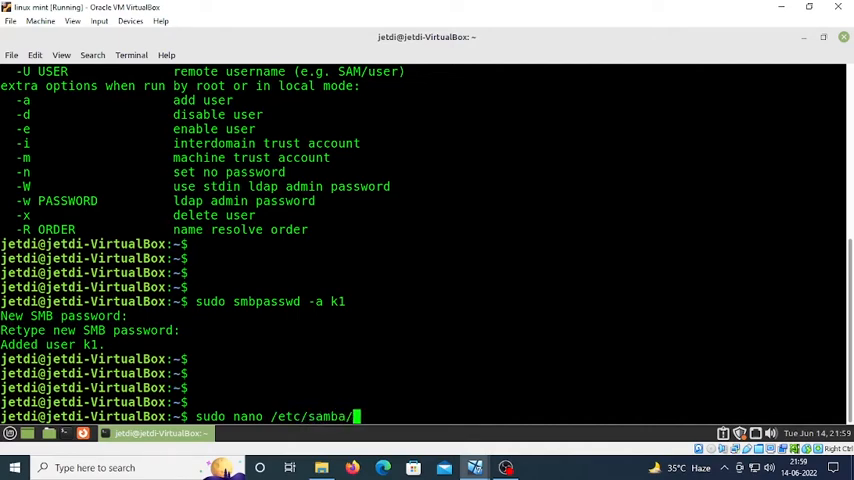
text(smb.conf)
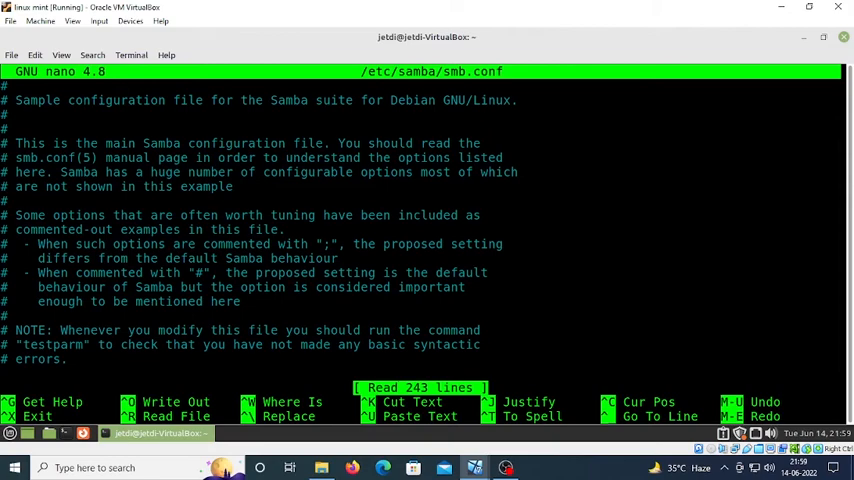
- Set the share path to /home/jetdi/Desktop/k1 in the share section
scroll(down, 3)
text([share)
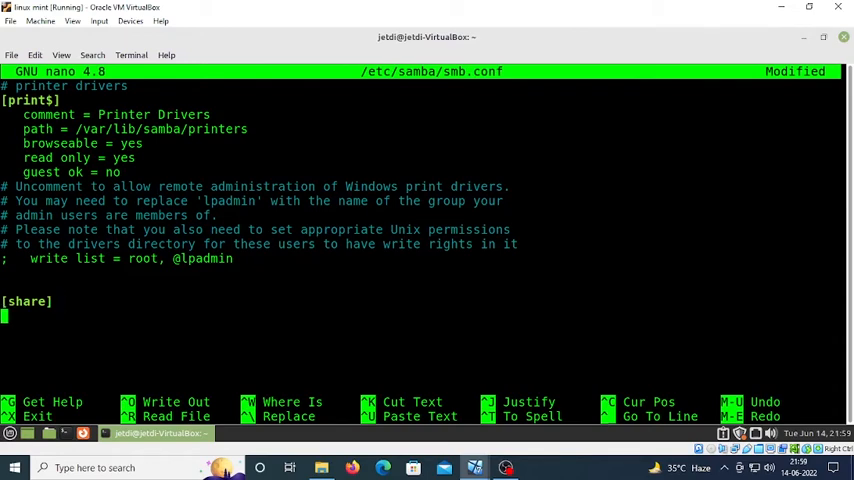
text(path =)
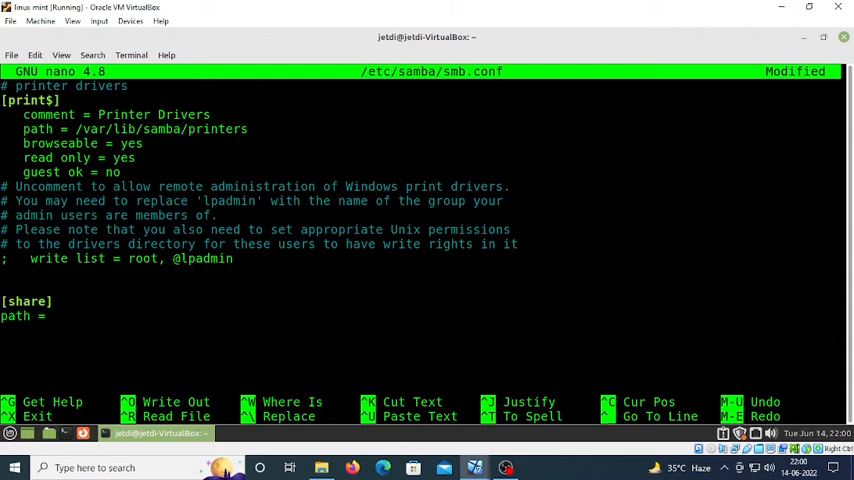
text(/home)
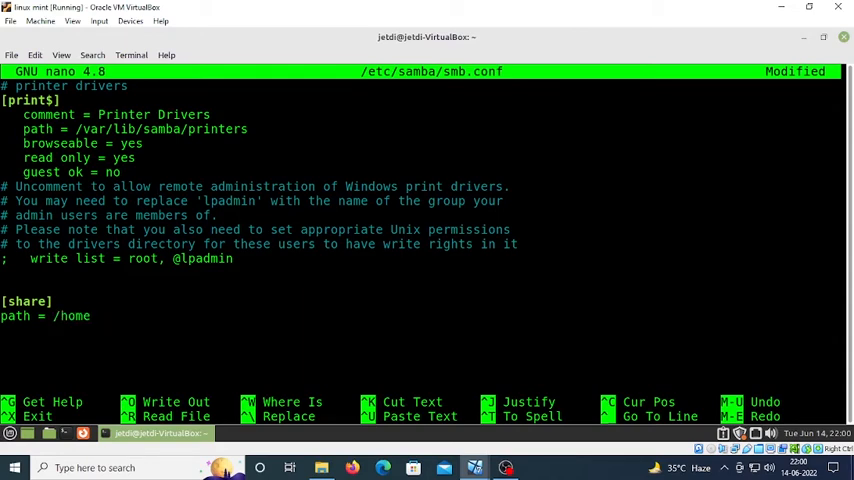
text(jetdi/Desktop)
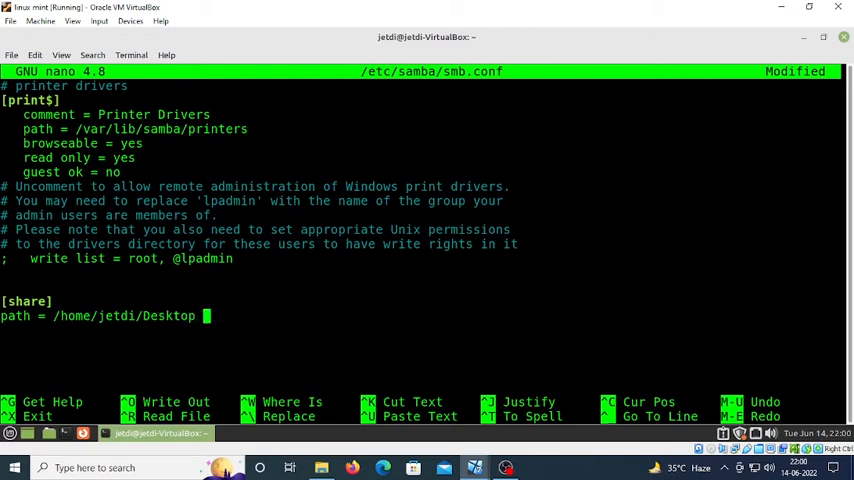
text(/)
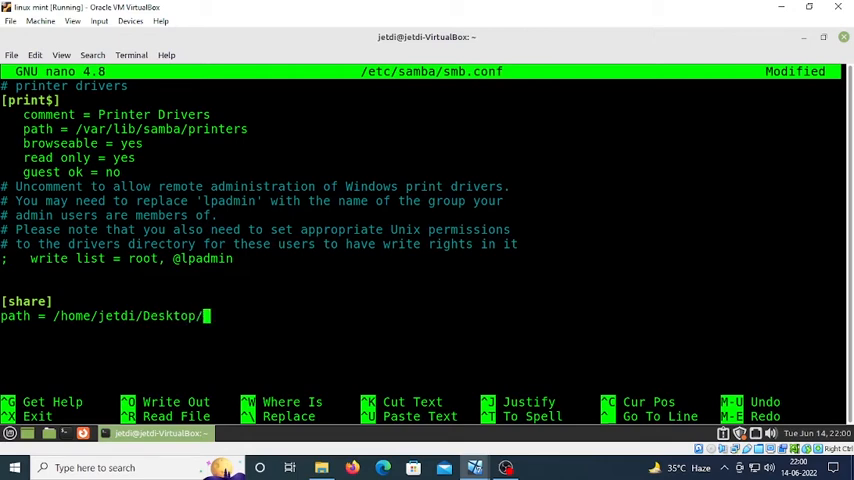
text(k1)
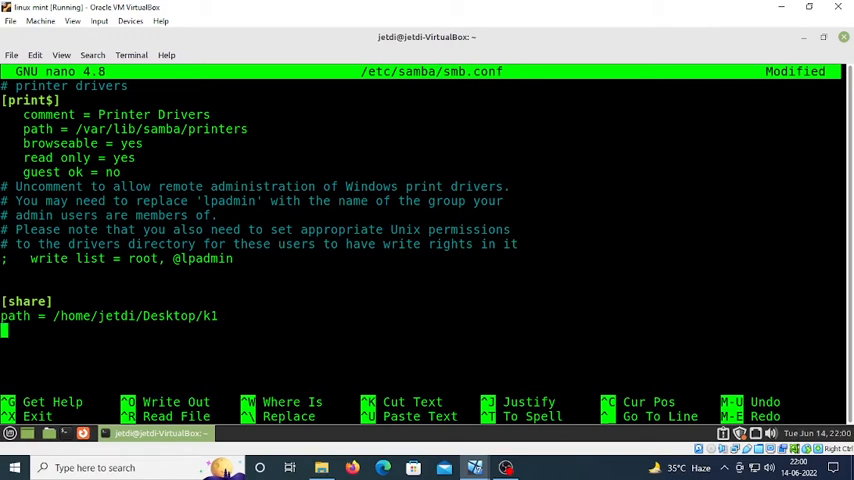
- Add valid users = k1, read only = no and a browsable line, then save and exit nano
text(valid users =)
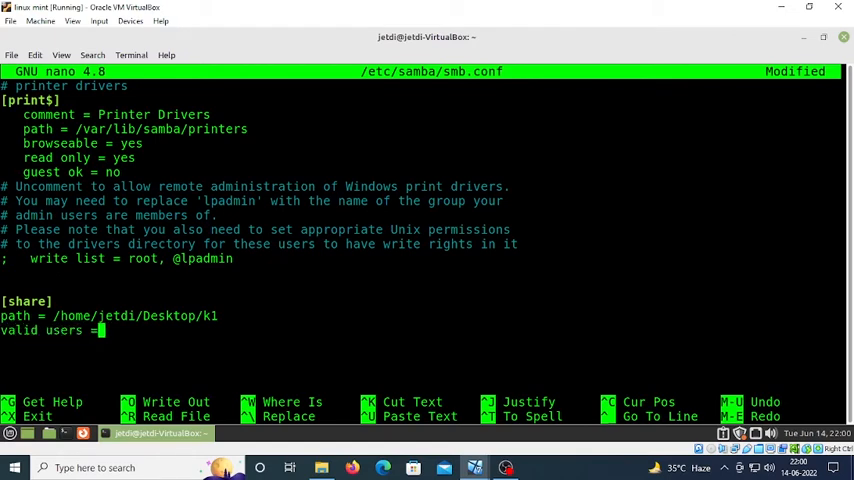
text(k1)
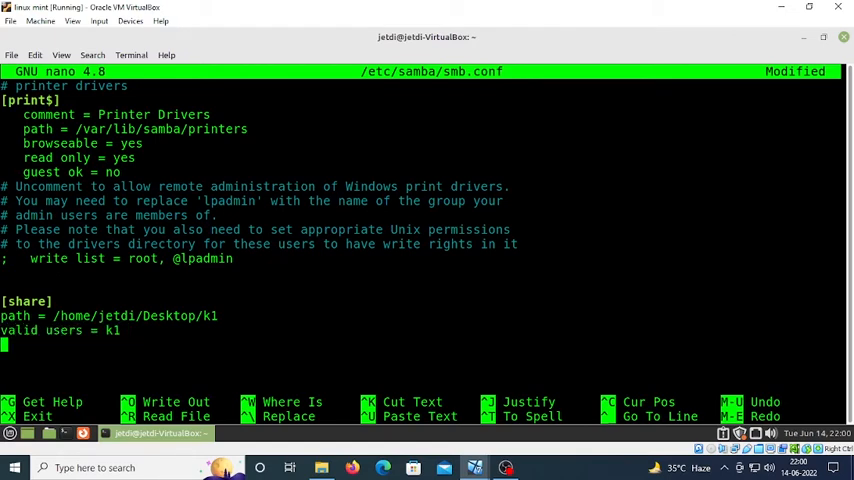
text(read only =no)
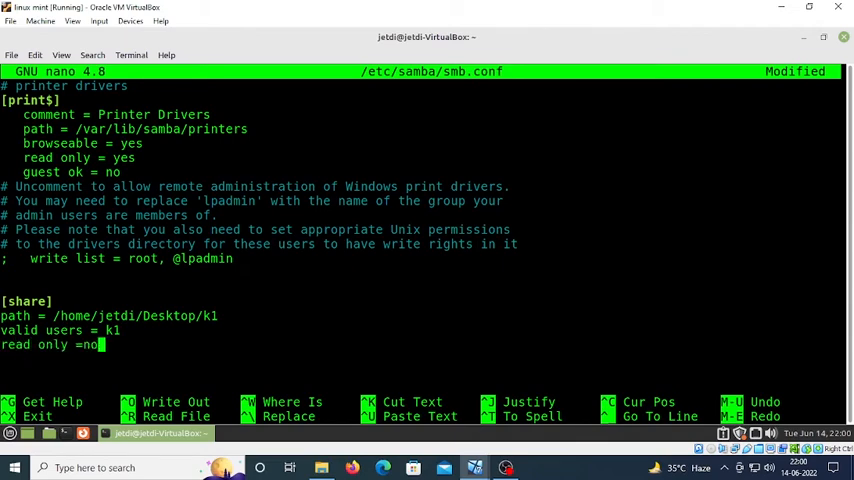
text(browsable =)
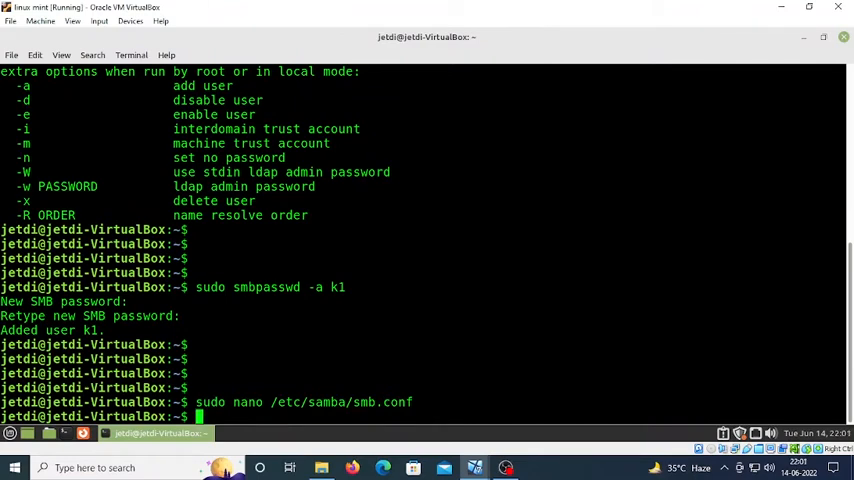
- Get the IP with ifconfig and open \\192.168.1.6 from the Windows Run box
text(ifconfig)
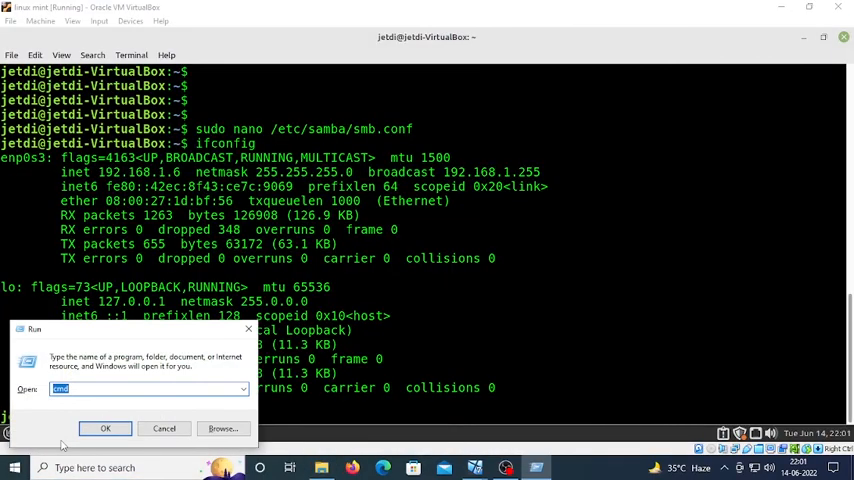
text(\\192.168.1.6)
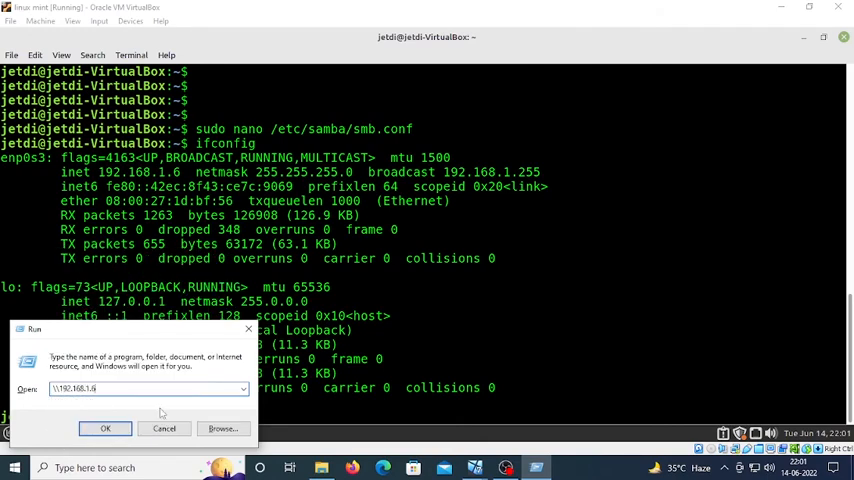
click(104, 428)
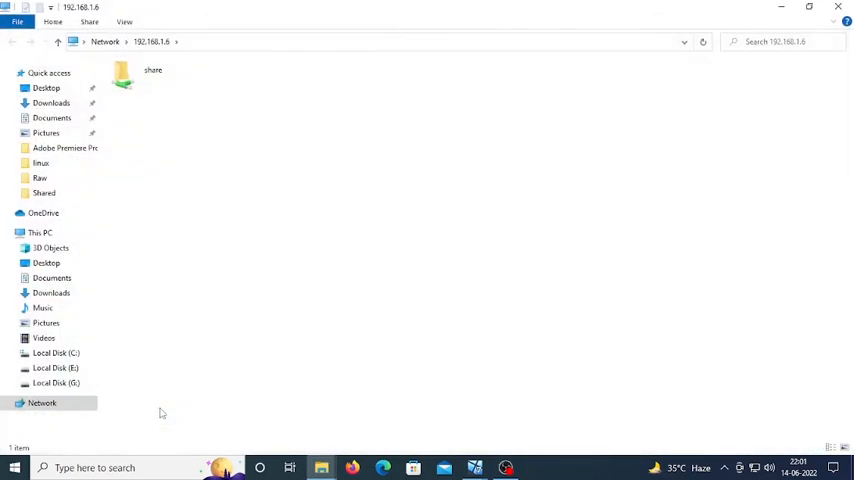
- Open the share folder on 192.168.1.6, signing in with k1's Samba credentials
click(152, 76)
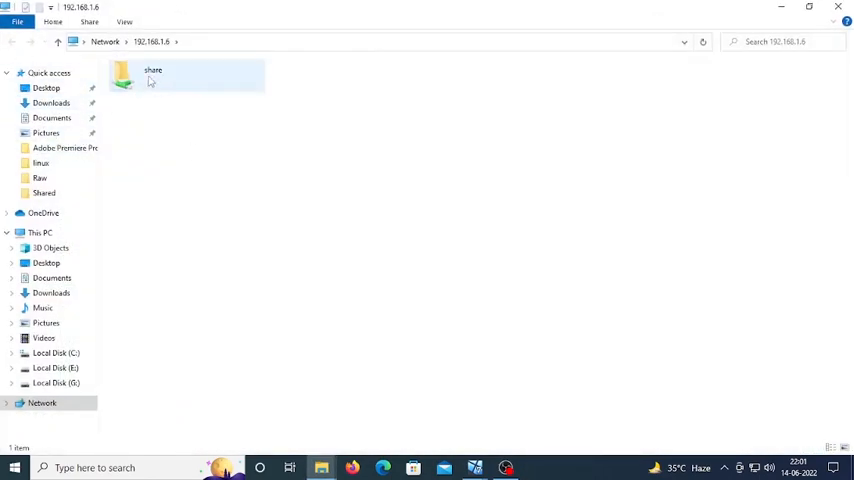
double_click(152, 76)
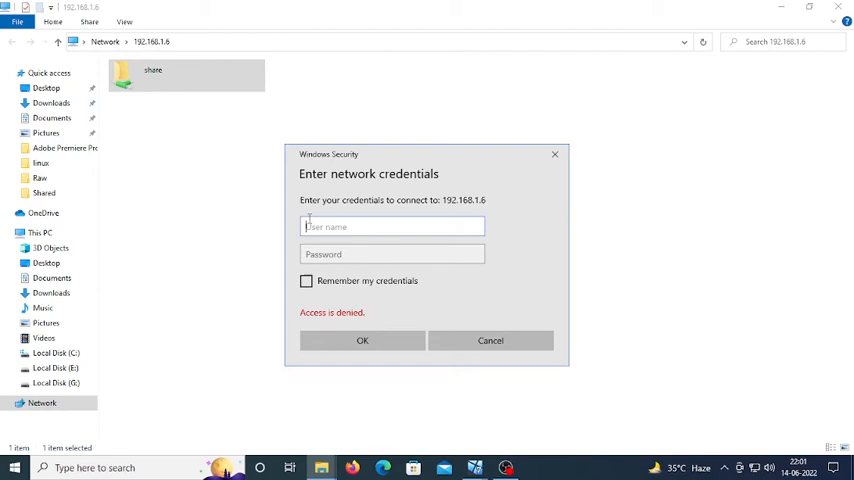
text(k)
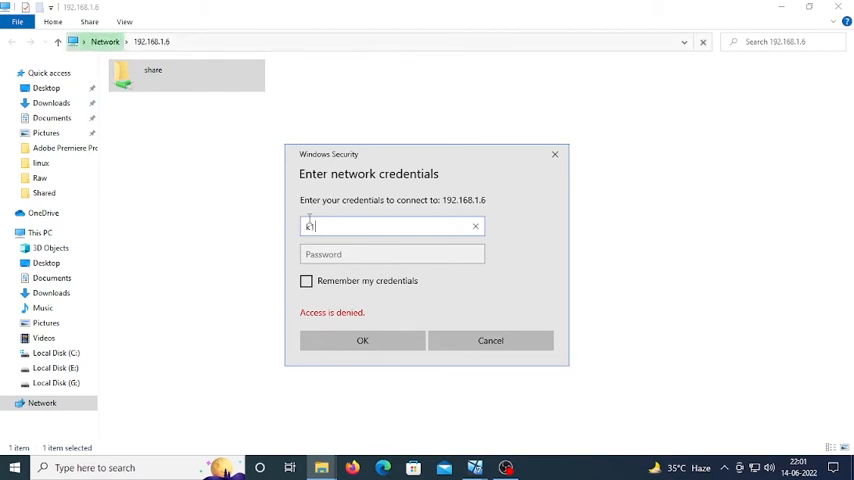
text(••••)
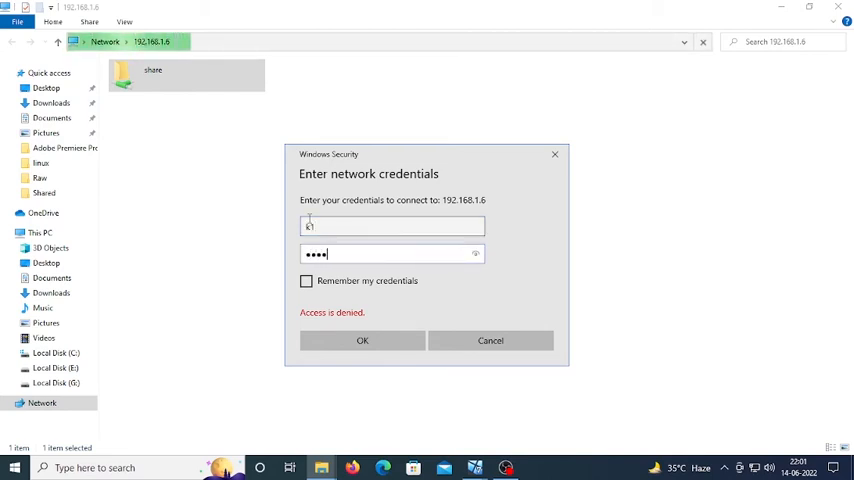
click(362, 340)
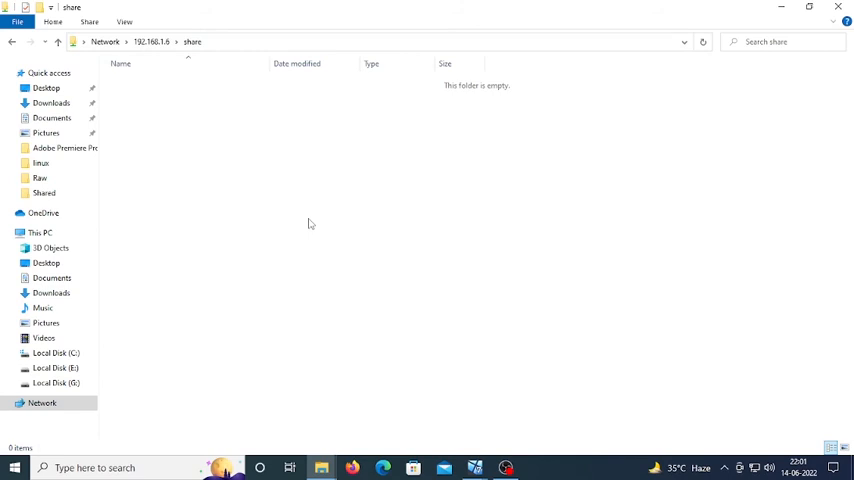
mouse_move(612, 460)
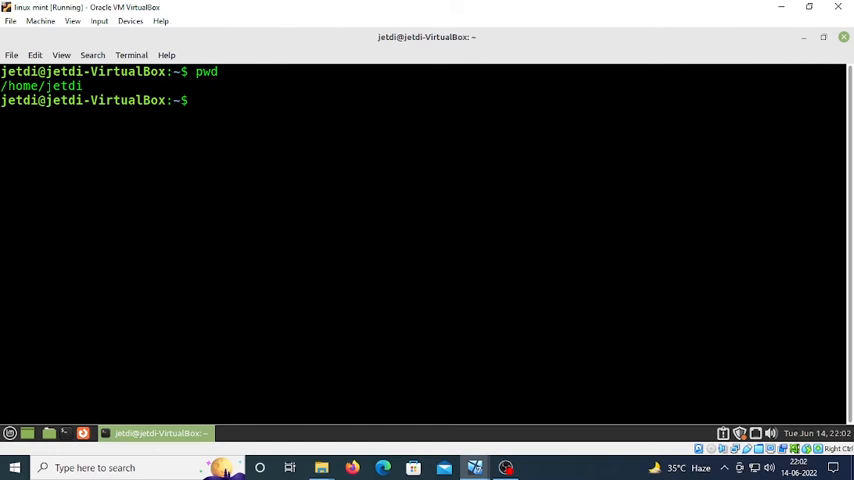
- Change into Desktop/k1 and mkdir subfolders k2 k3 k4 k5
text(cd desktop/k1)
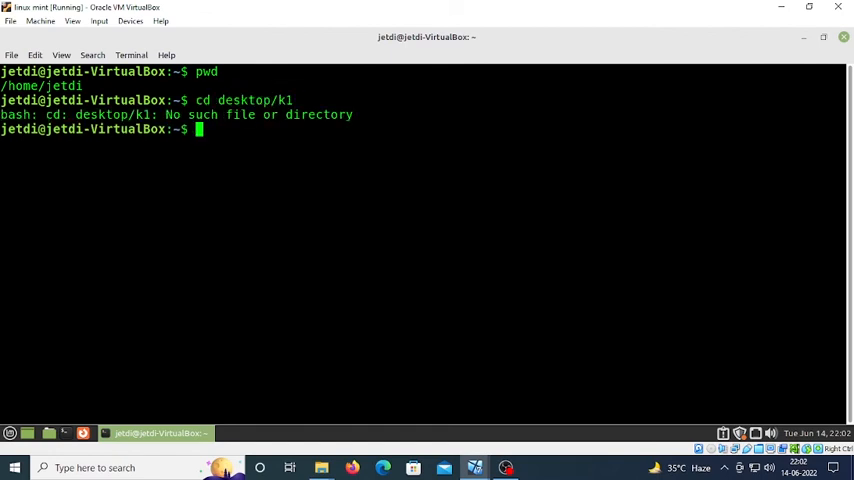
text(cd Desktop/k1)
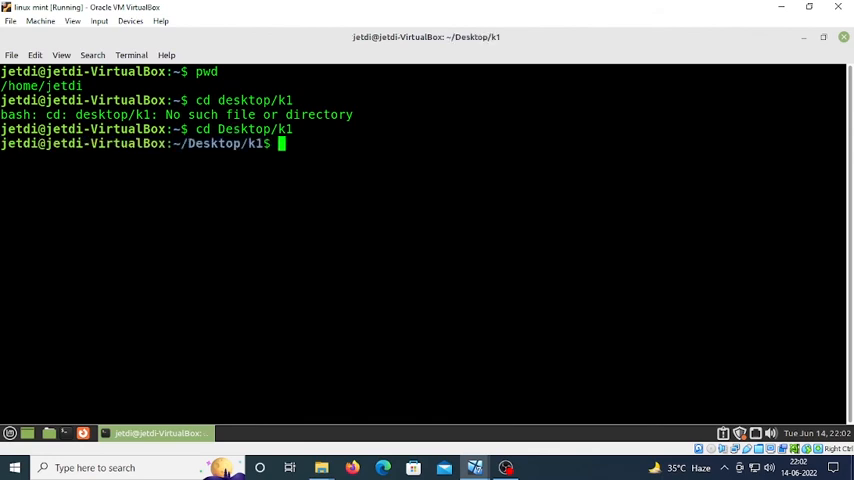
text(mkdir)
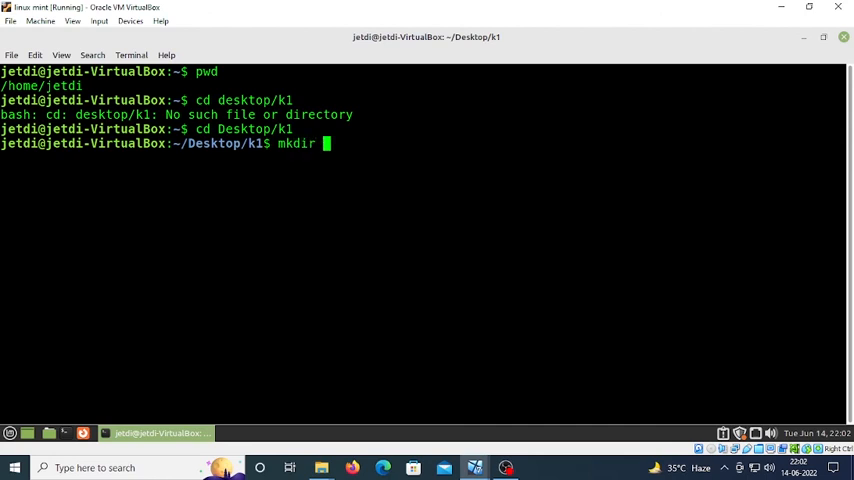
text(k2 k3 k4 k5)
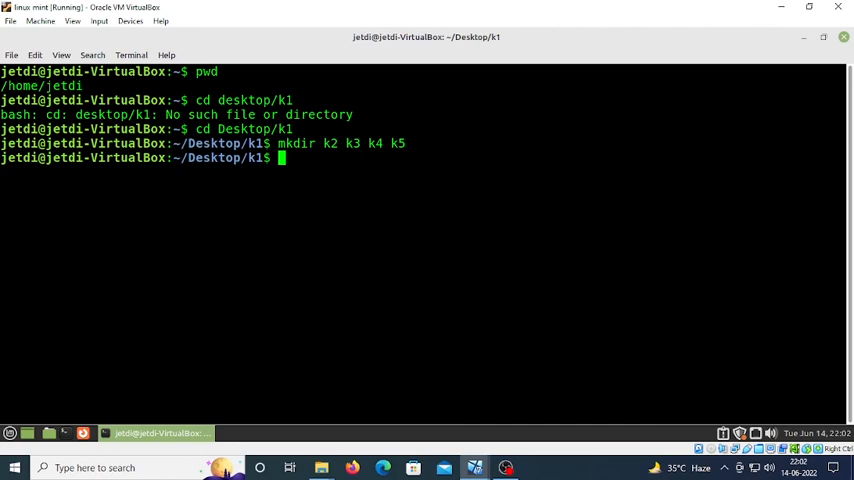
mouse_move(468, 328)
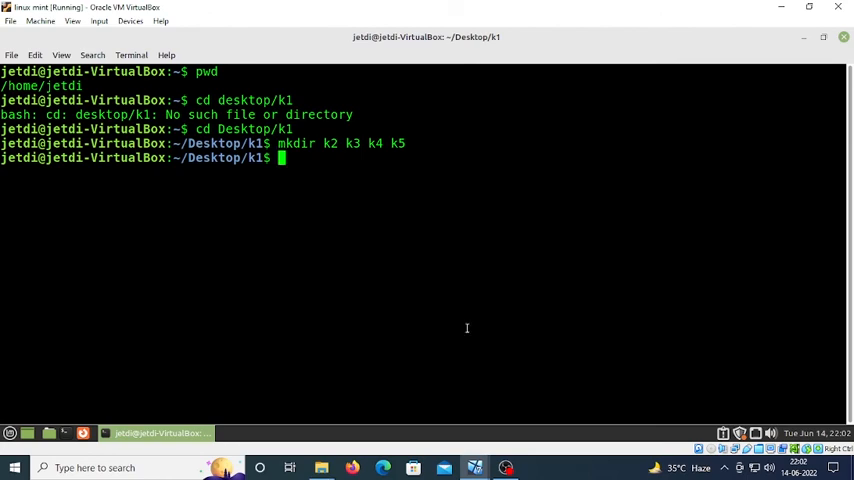